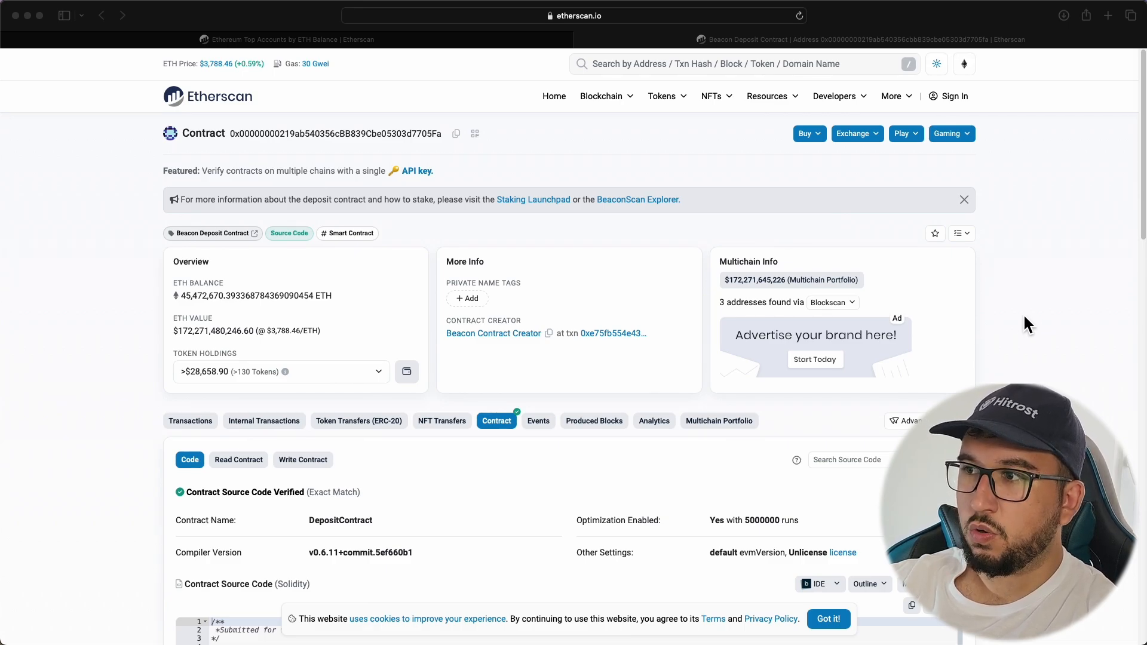
{"action": "scroll", "scroll_direction": "down", "scroll_amount": 3}
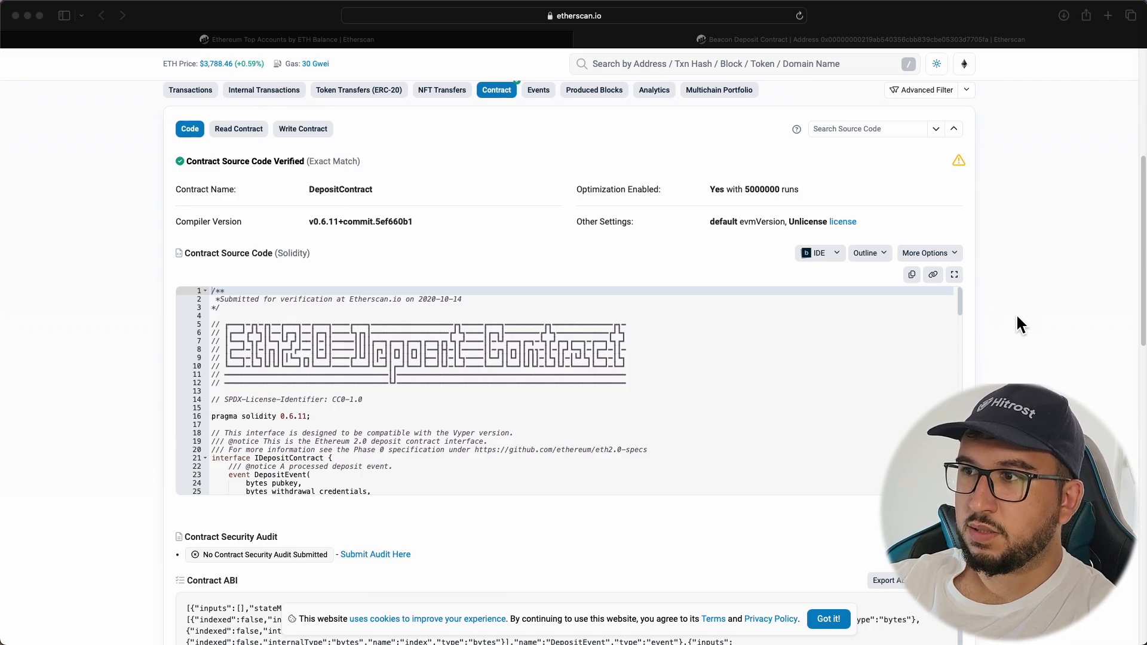
{"action": "scroll", "scroll_direction": "down", "scroll_amount": 3}
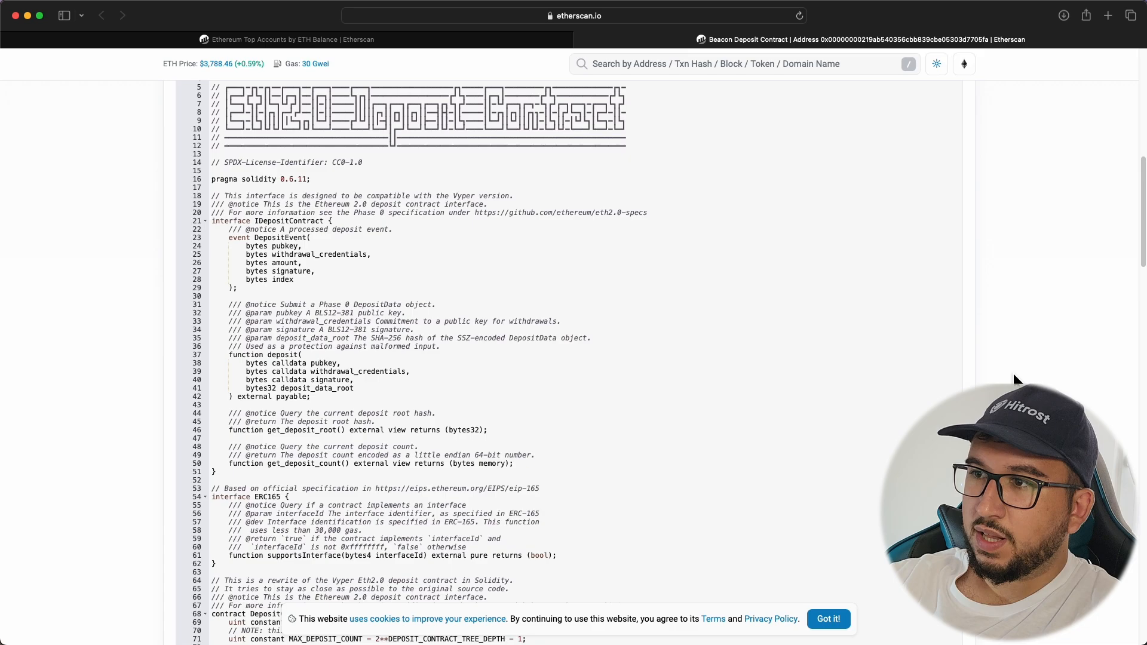
{"action": "scroll", "scroll_direction": "down", "scroll_amount": 3}
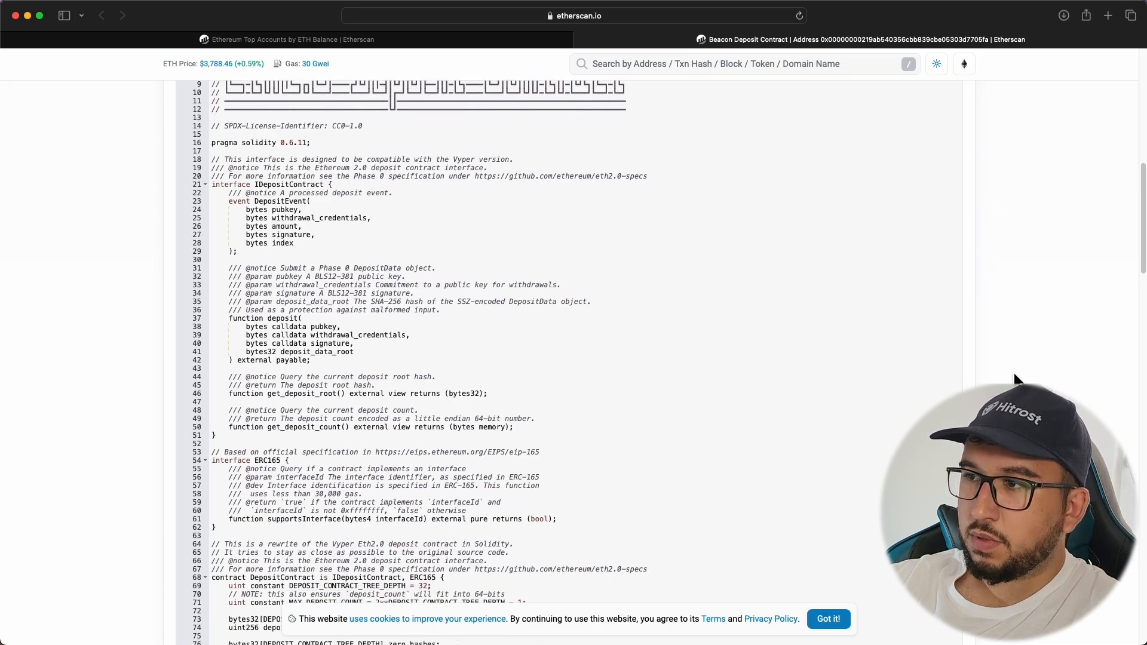
{"action": "scroll", "scroll_direction": "down", "scroll_amount": 3}
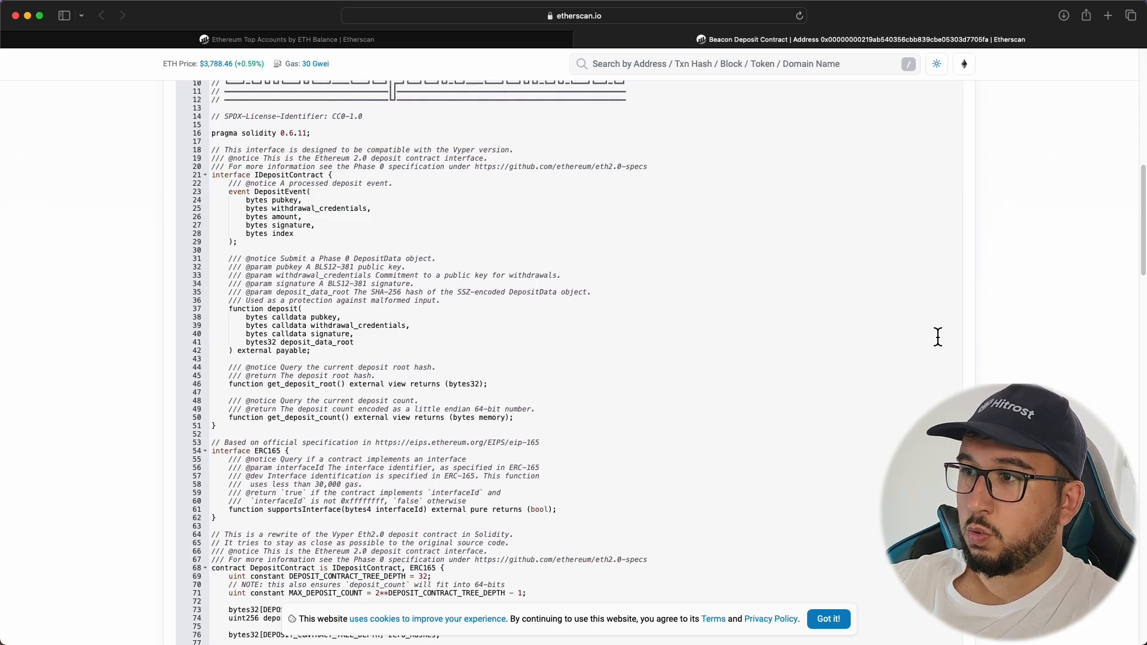
{"action": "scroll", "scroll_direction": "up", "scroll_amount": 3}
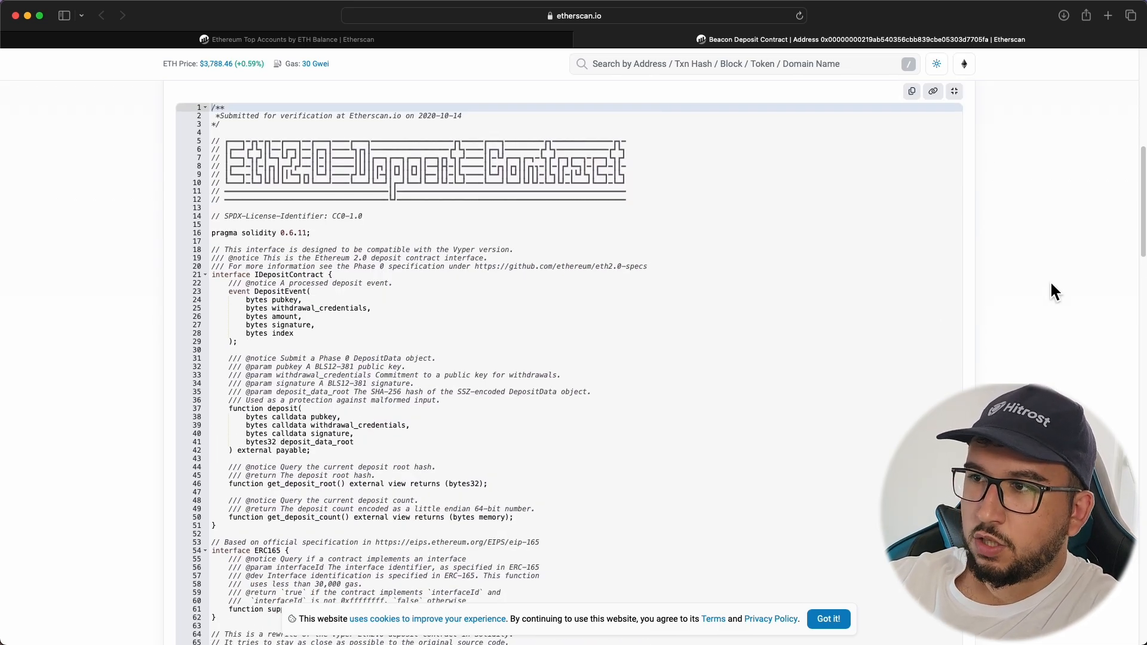
{"action": "scroll", "scroll_direction": "down", "scroll_amount": 3}
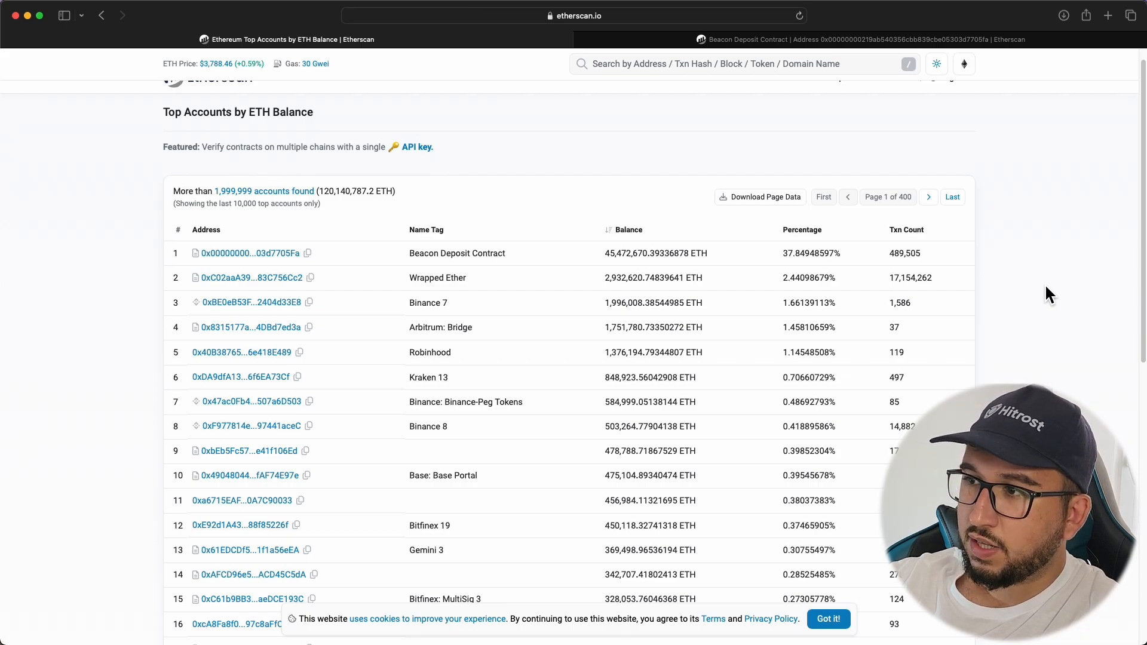
{"action": "mouse_move", "coordinate": [1044, 293]}
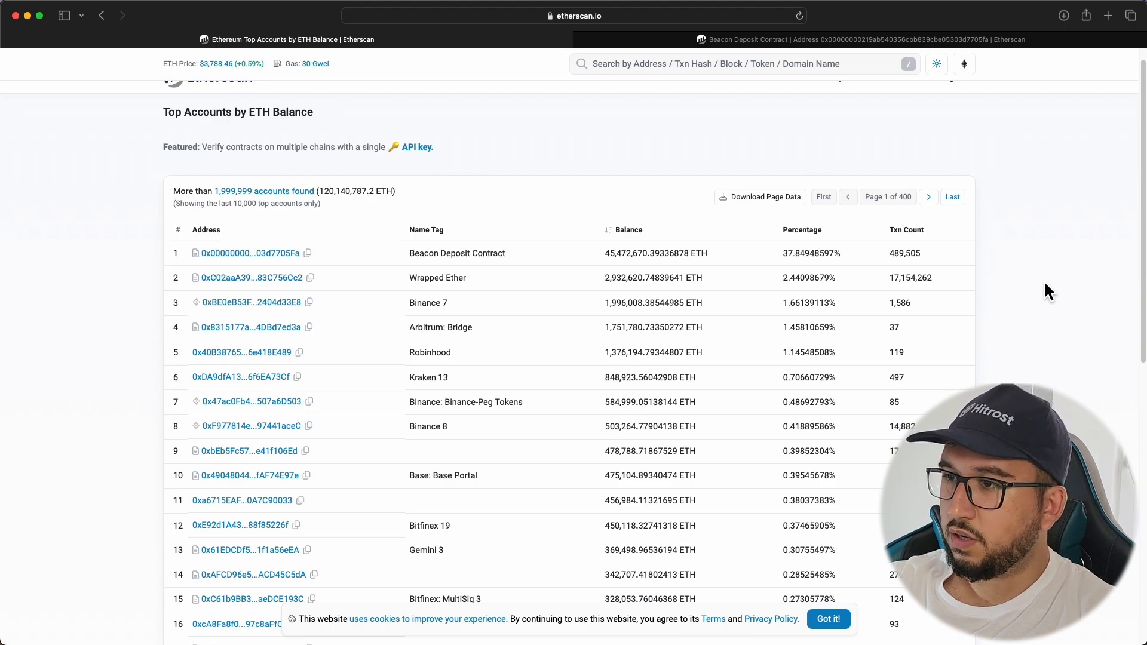
{"action": "mouse_move", "coordinate": [1023, 305]}
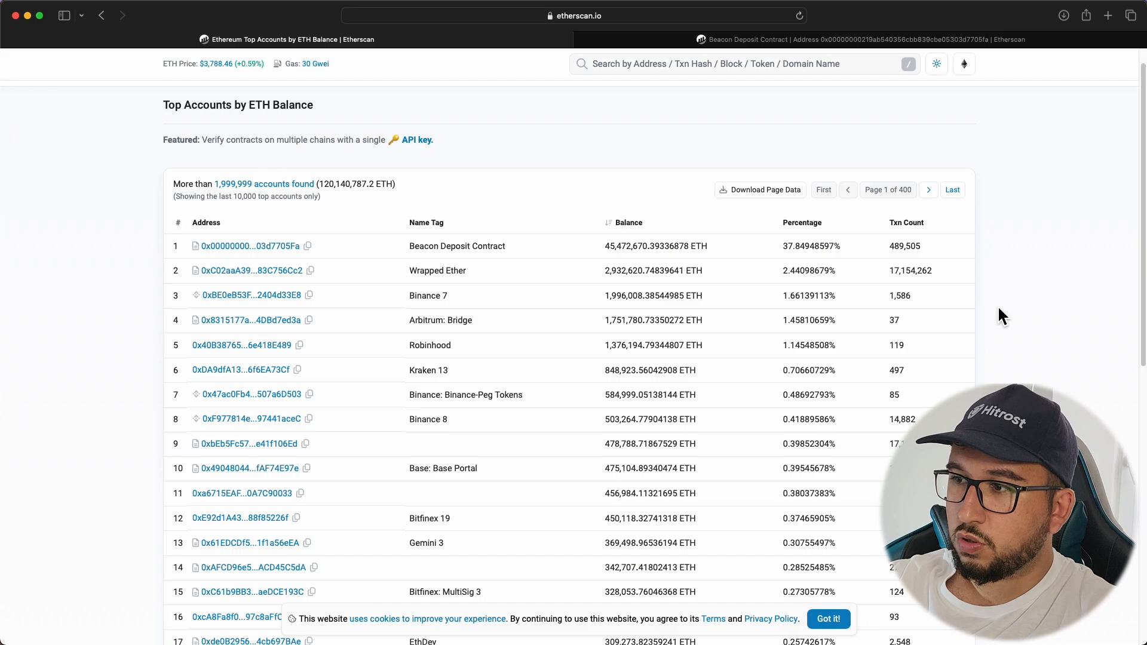
{"action": "mouse_move", "coordinate": [759, 305]}
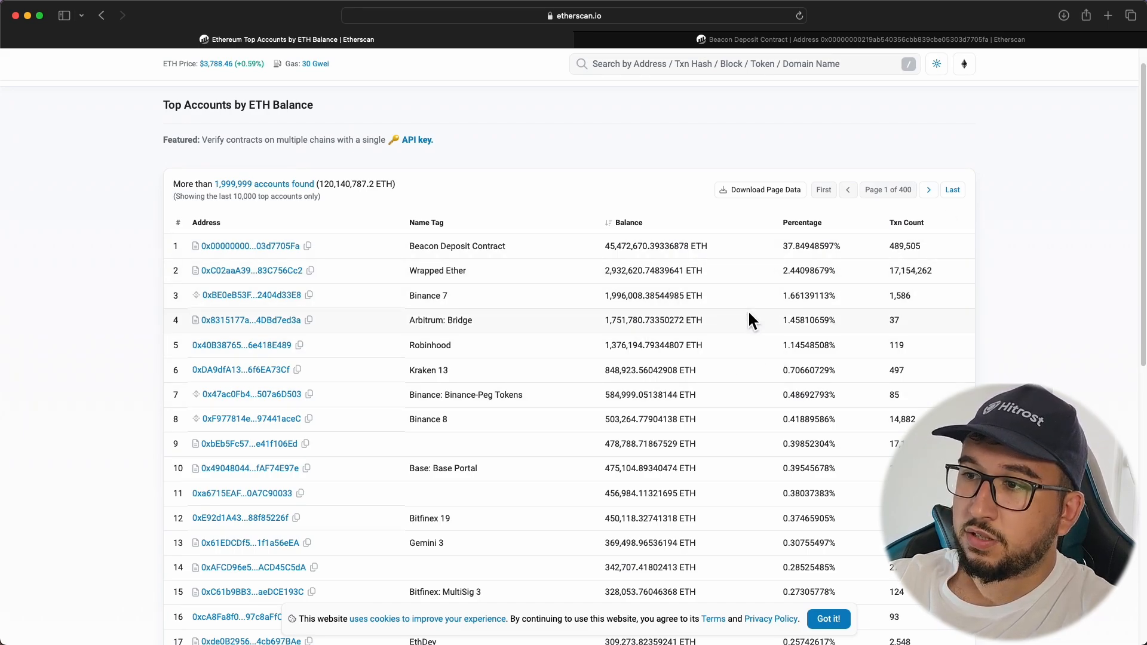
{"action": "mouse_move", "coordinate": [690, 315]}
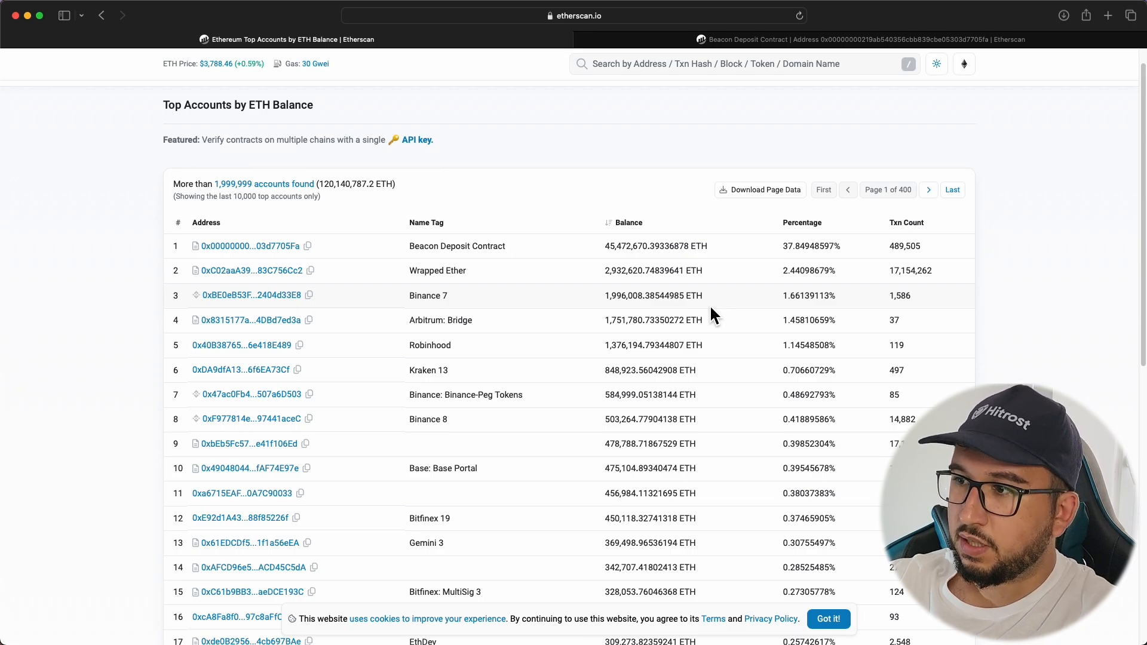
{"action": "mouse_move", "coordinate": [731, 315]}
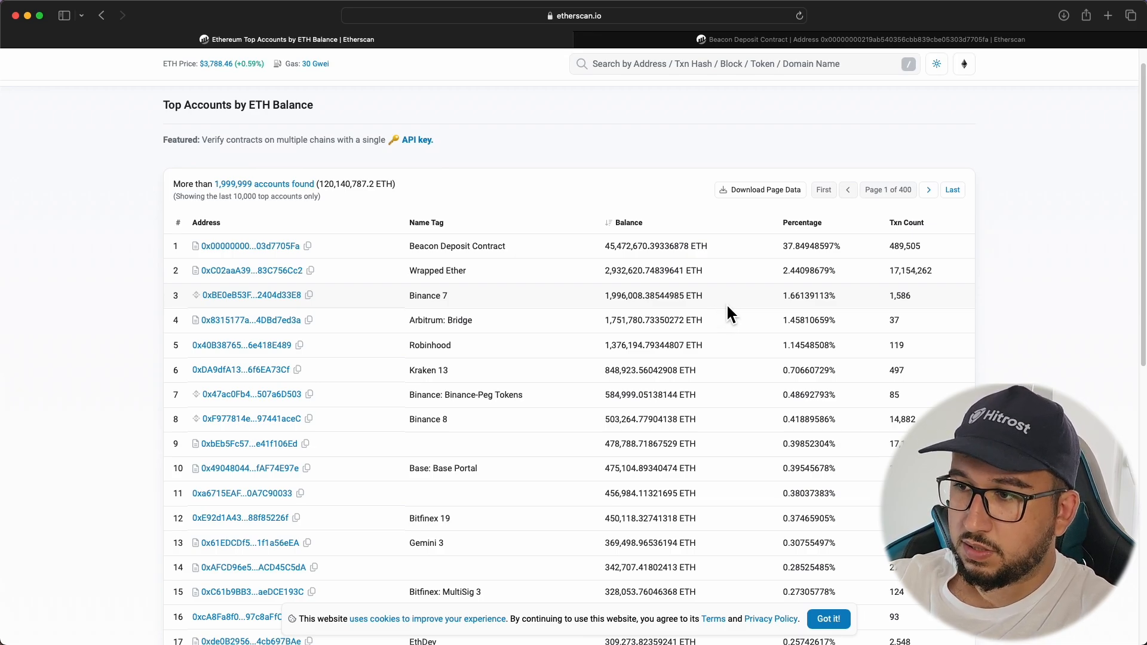